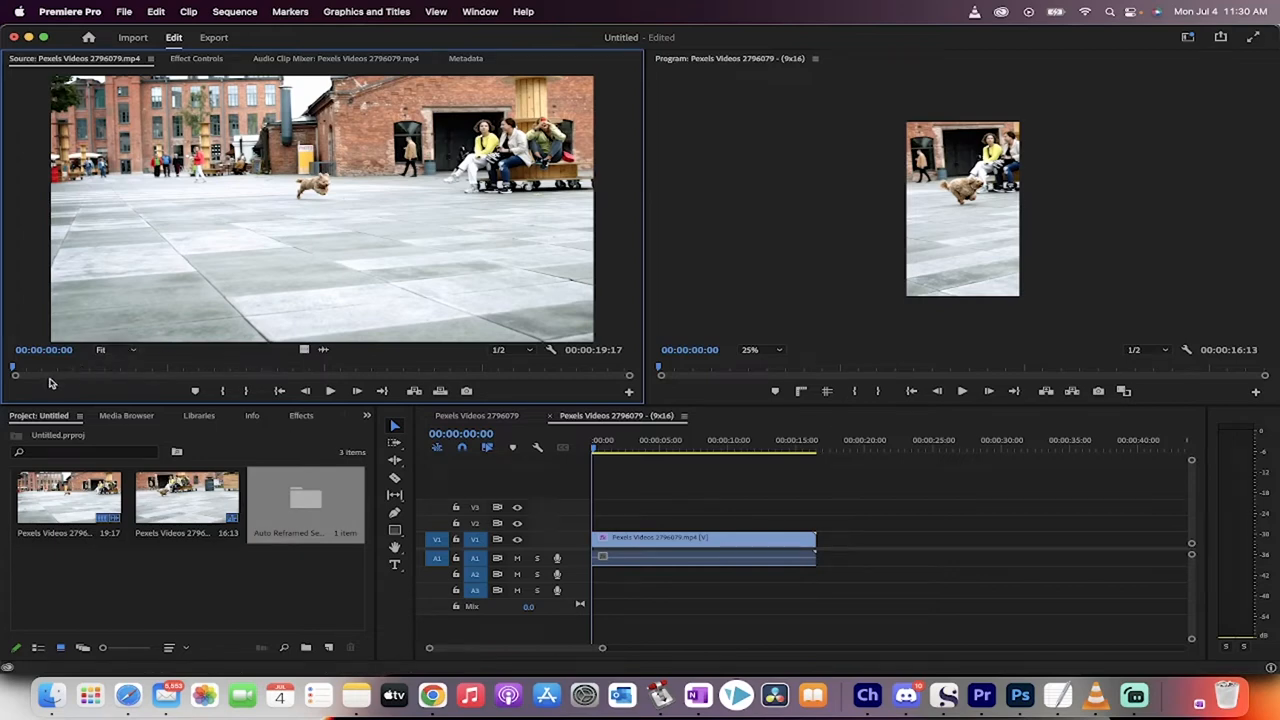
mouse_move(25, 392)
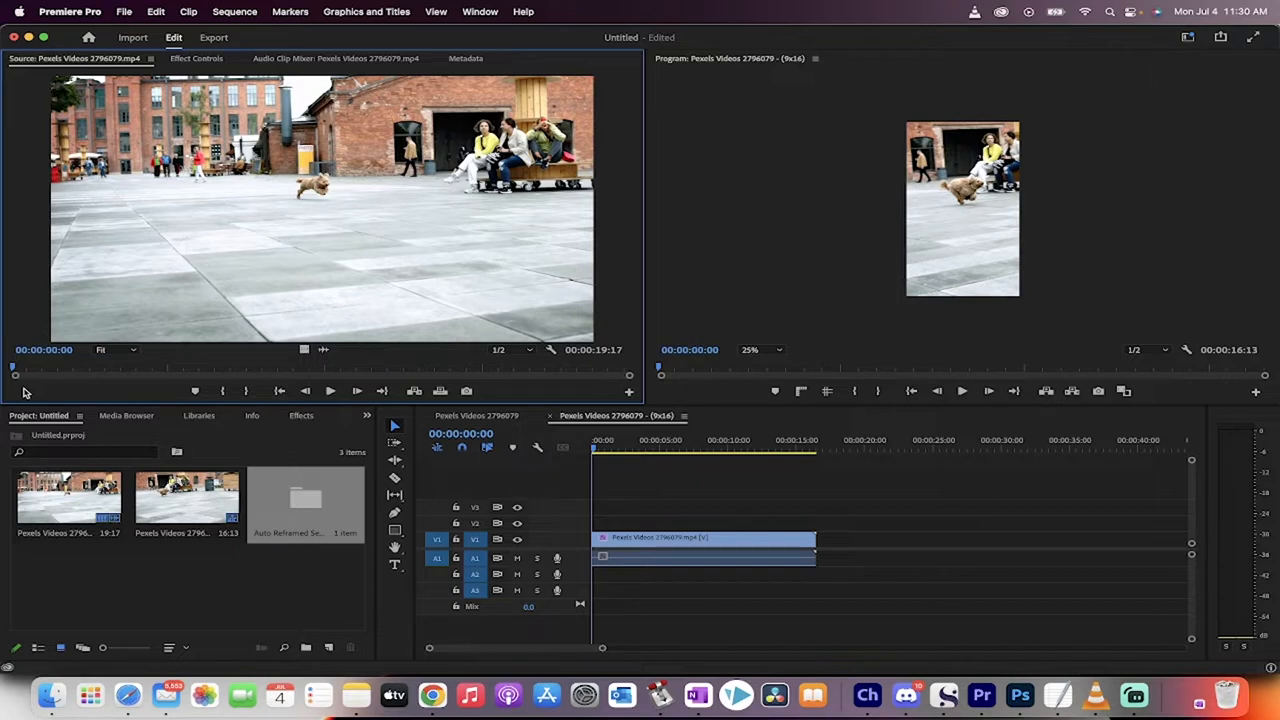
mouse_move(20, 388)
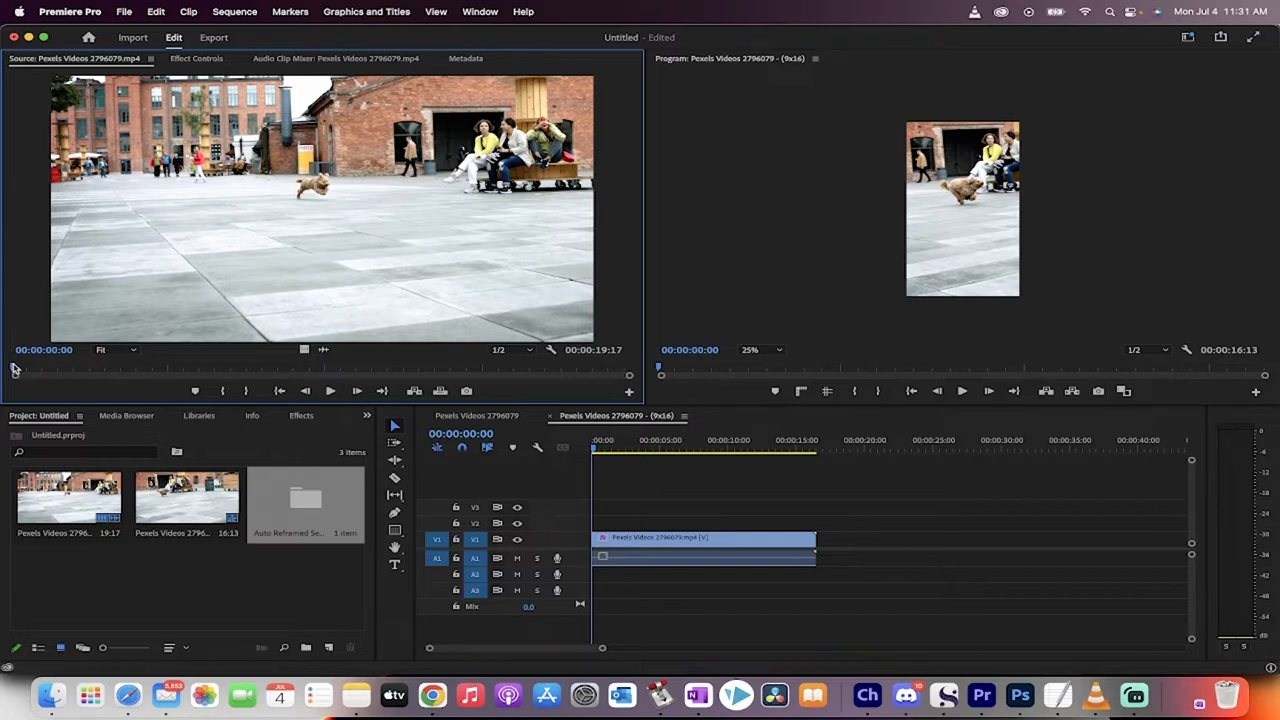
mouse_move(265, 362)
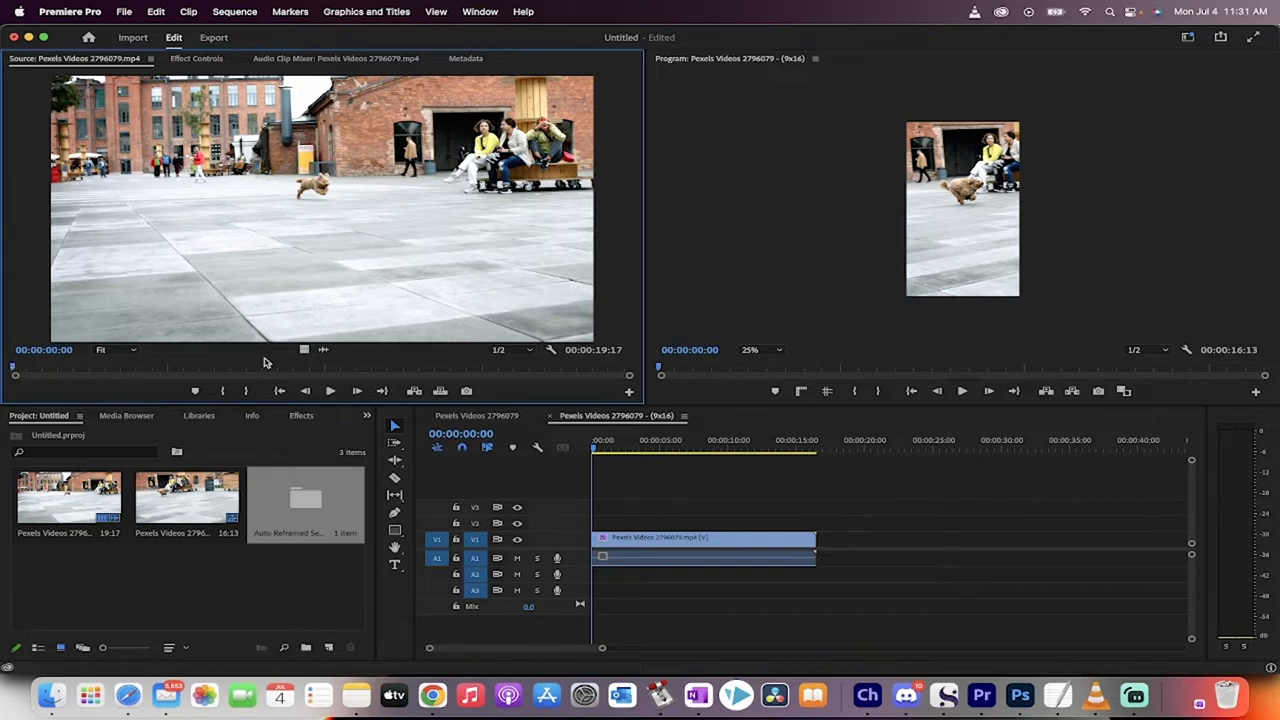
mouse_move(305, 391)
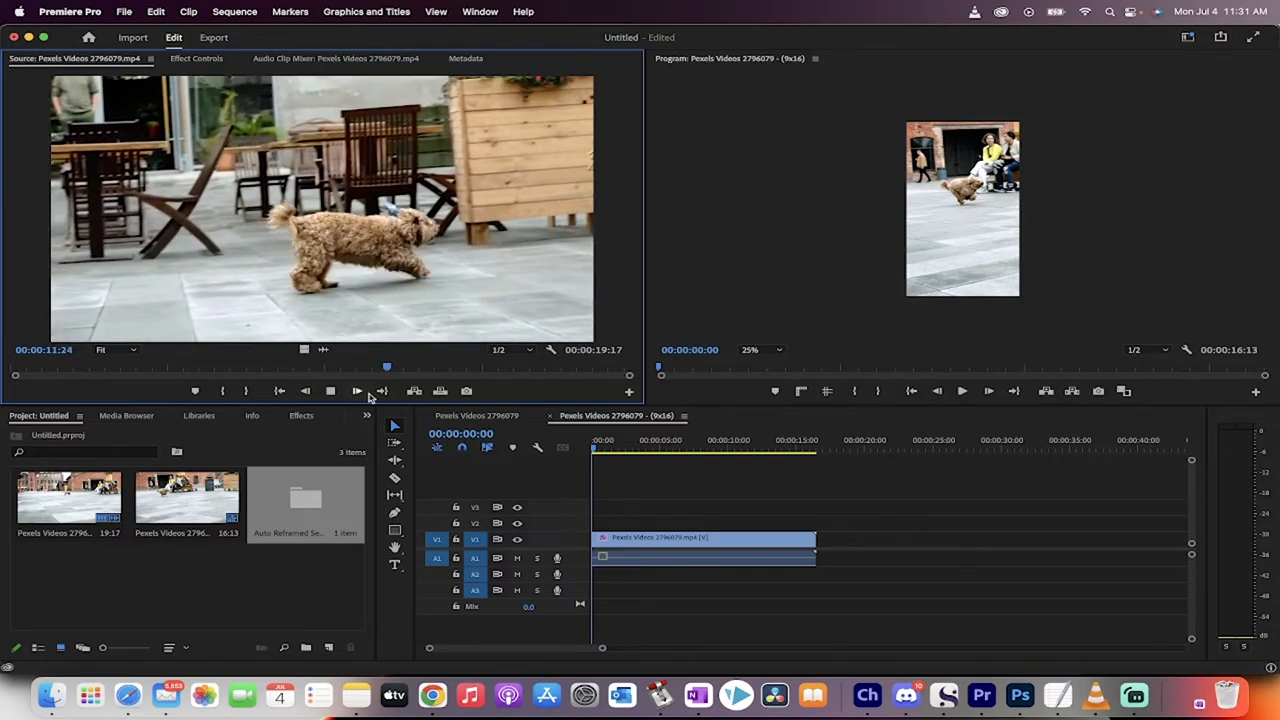
- Stop the dog clip preview in the Source Monitor
click(356, 391)
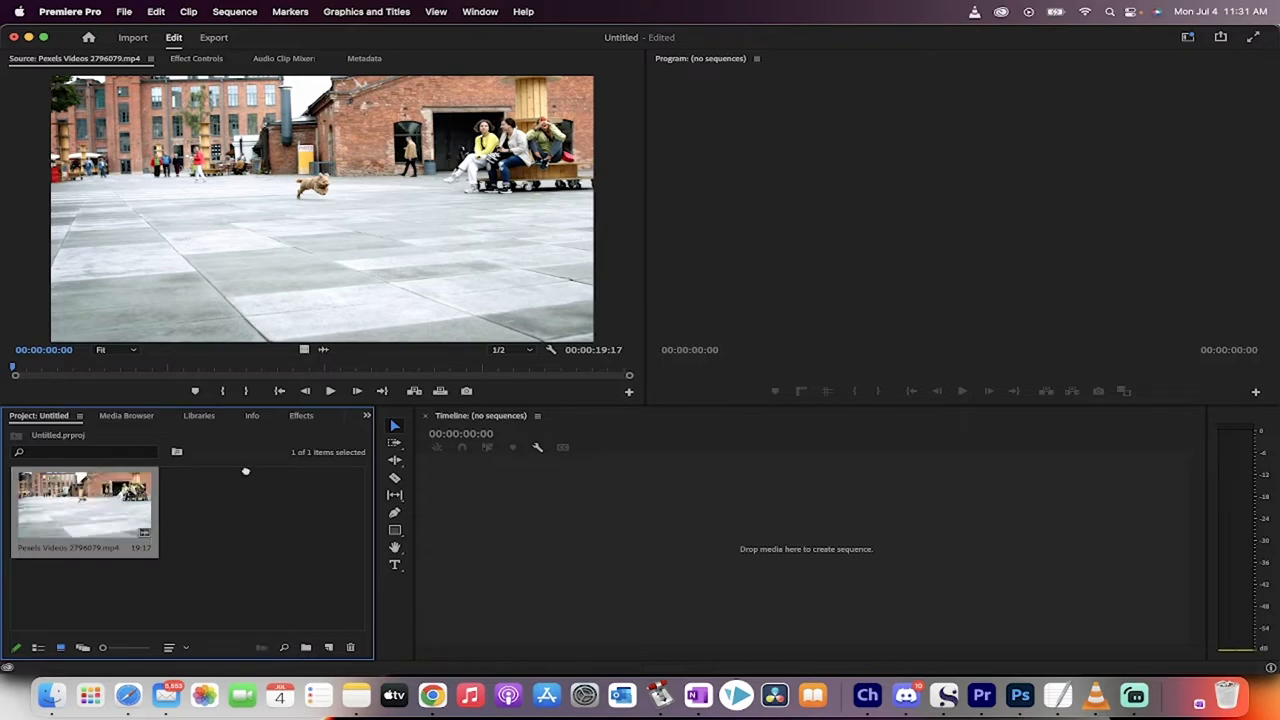
- Drag the dog clip into a new sequence and trim its start near the 3-second mark
drag(84, 510, 725, 550)
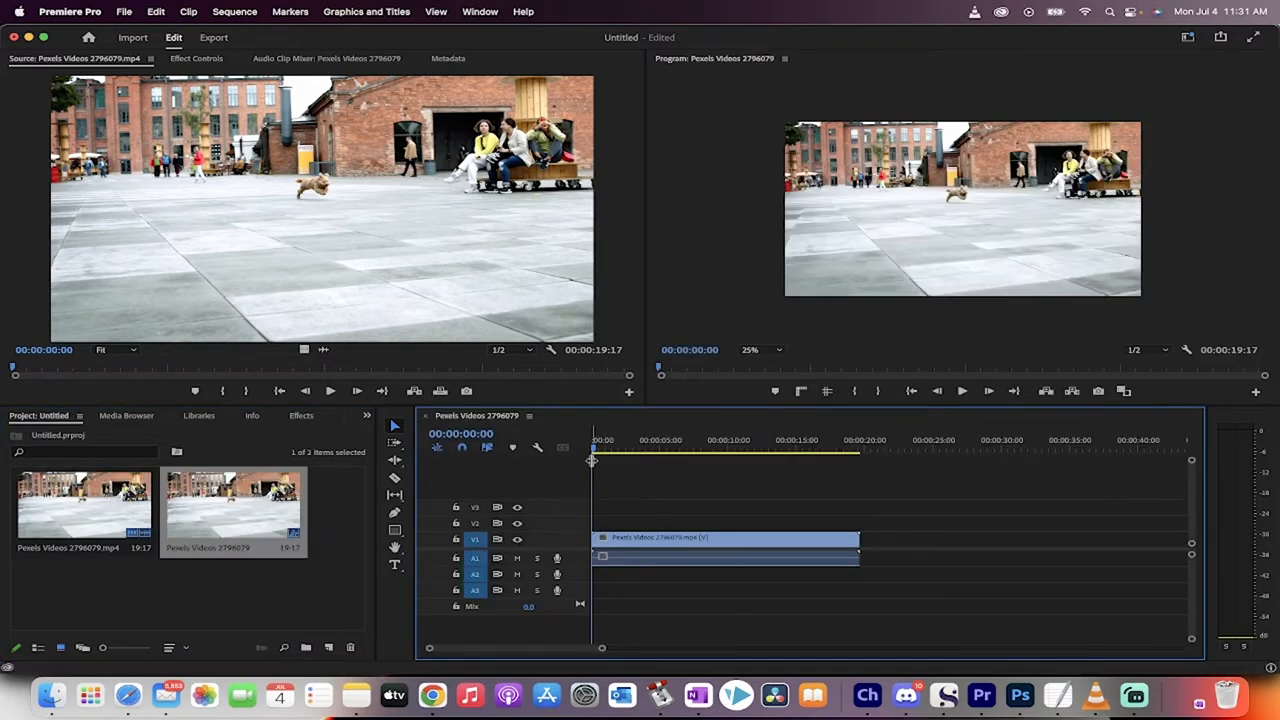
click(740, 440)
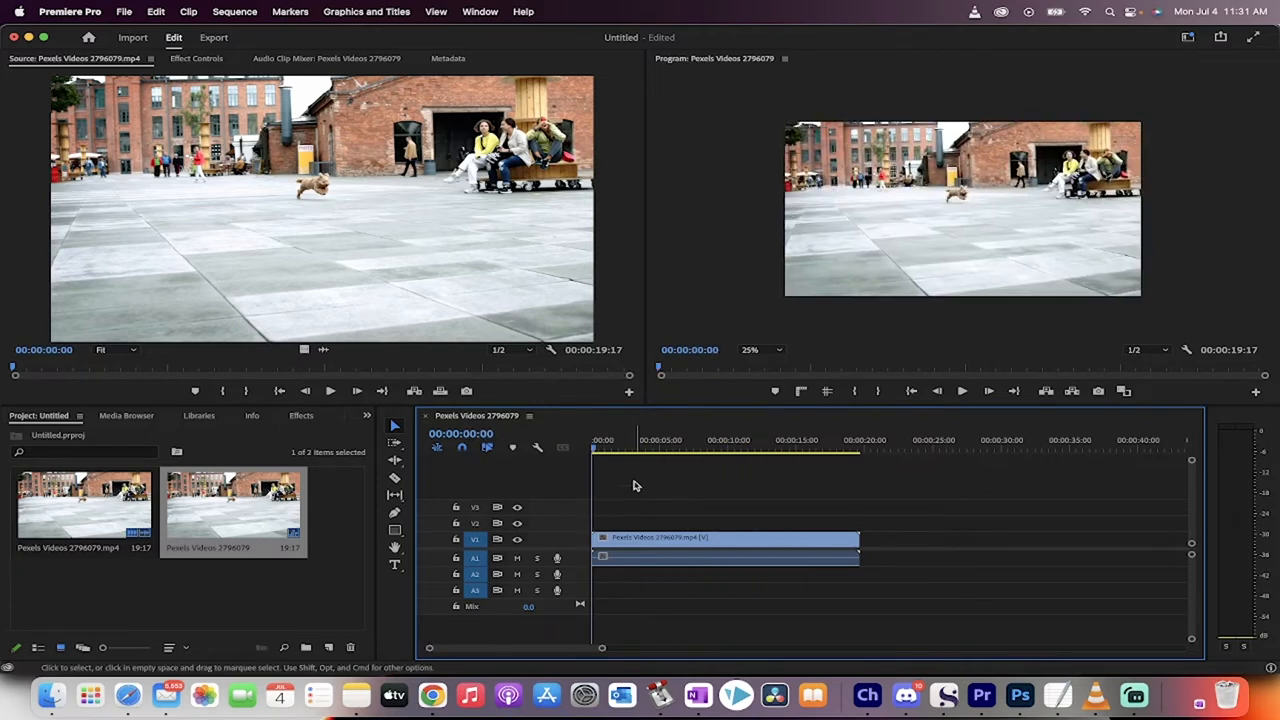
click(630, 450)
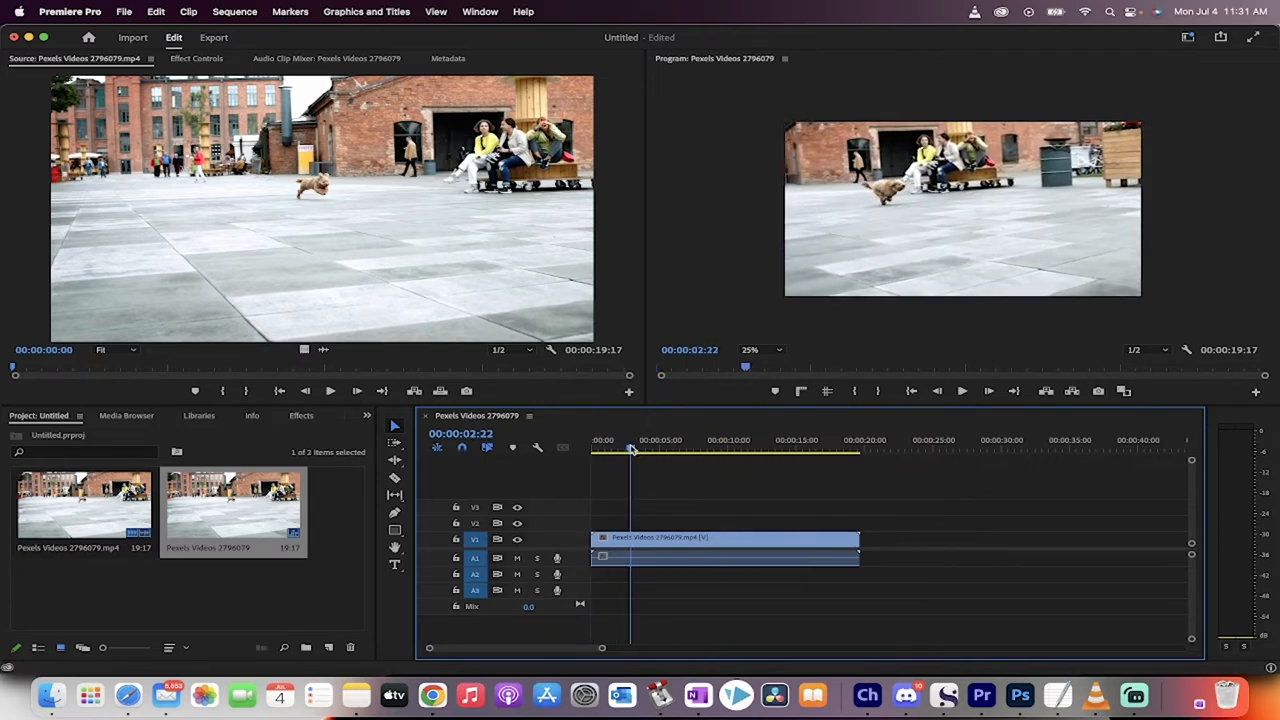
click(632, 450)
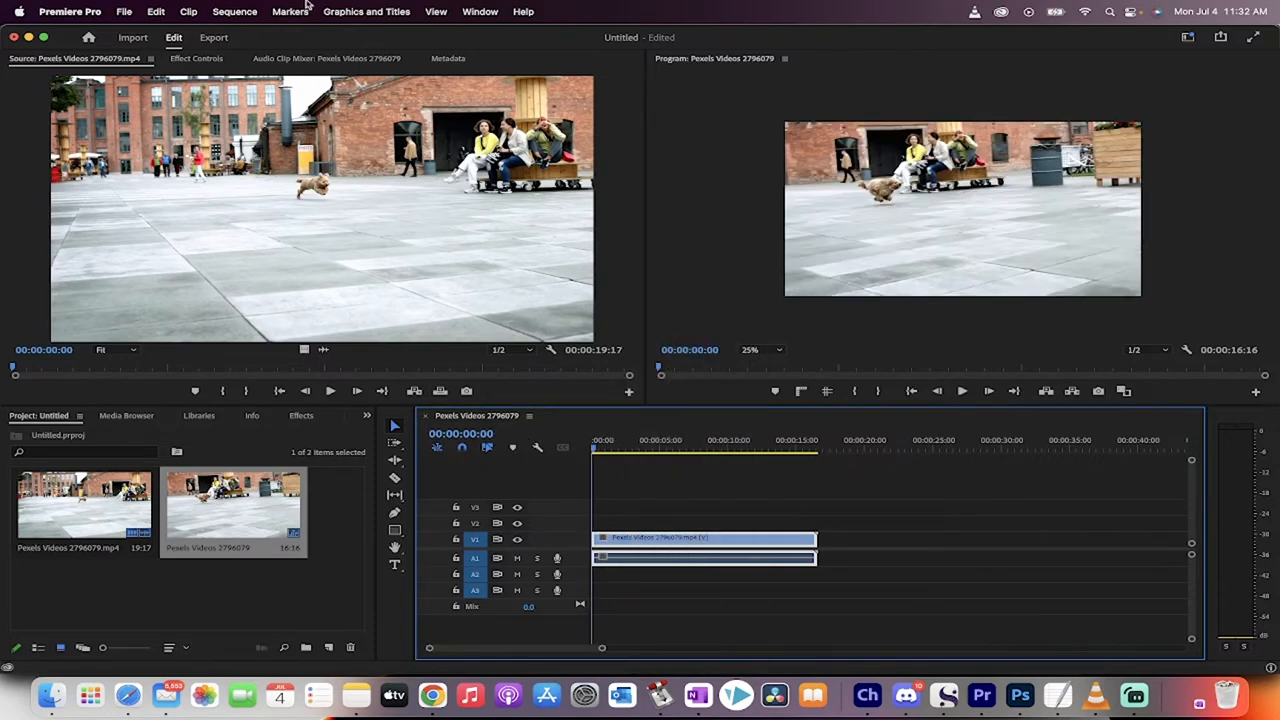
- Auto Reframe the sequence with Vertical 9:16 aspect ratio and Slower Motion tracking
click(234, 11)
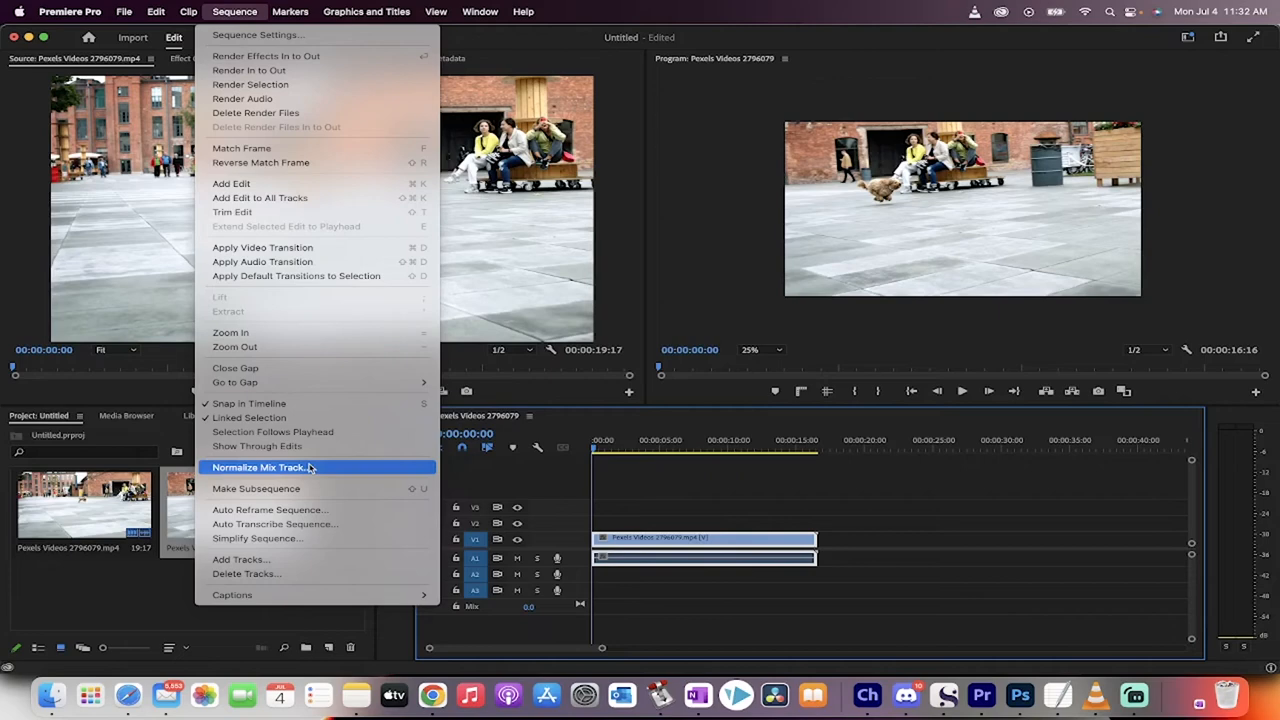
click(270, 509)
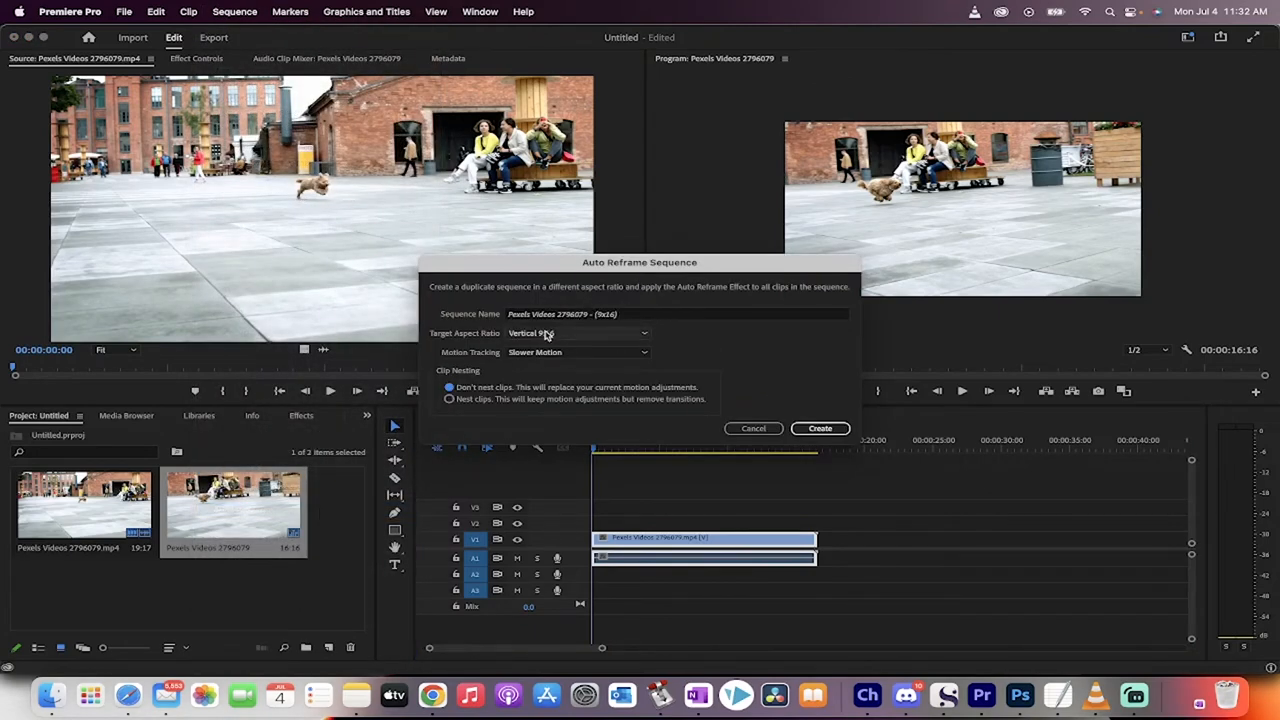
click(578, 333)
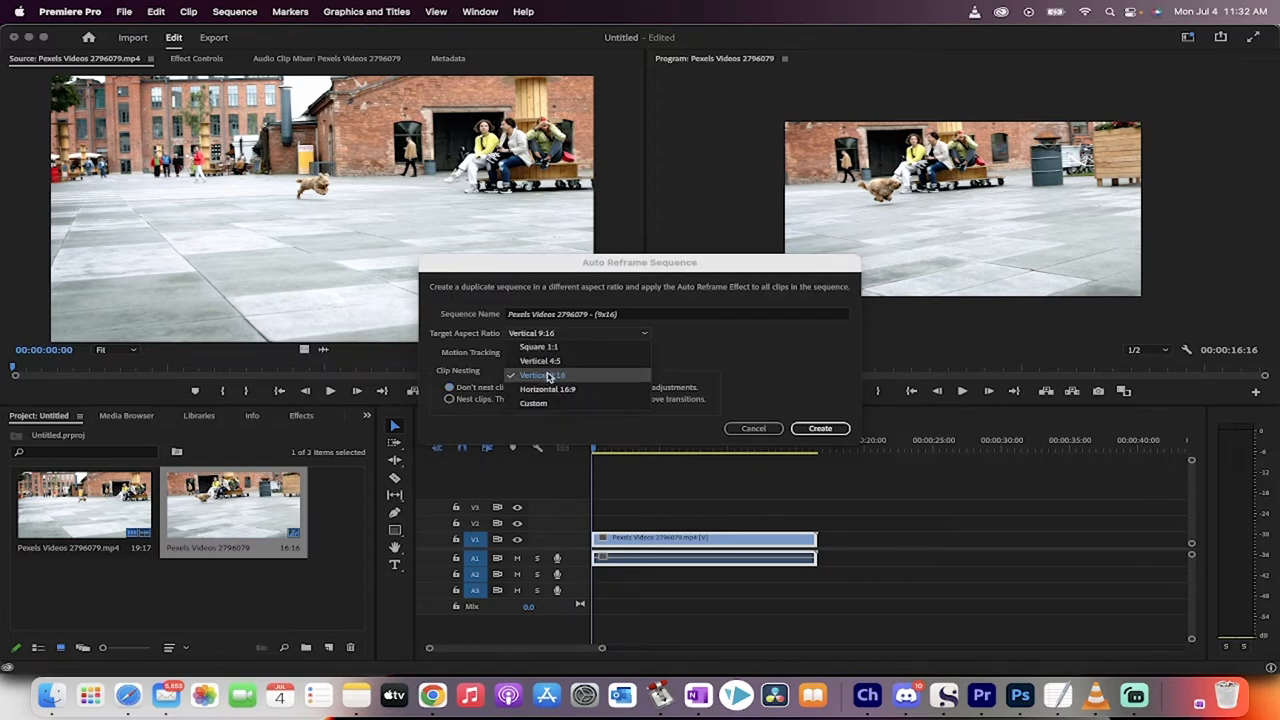
mouse_move(578, 380)
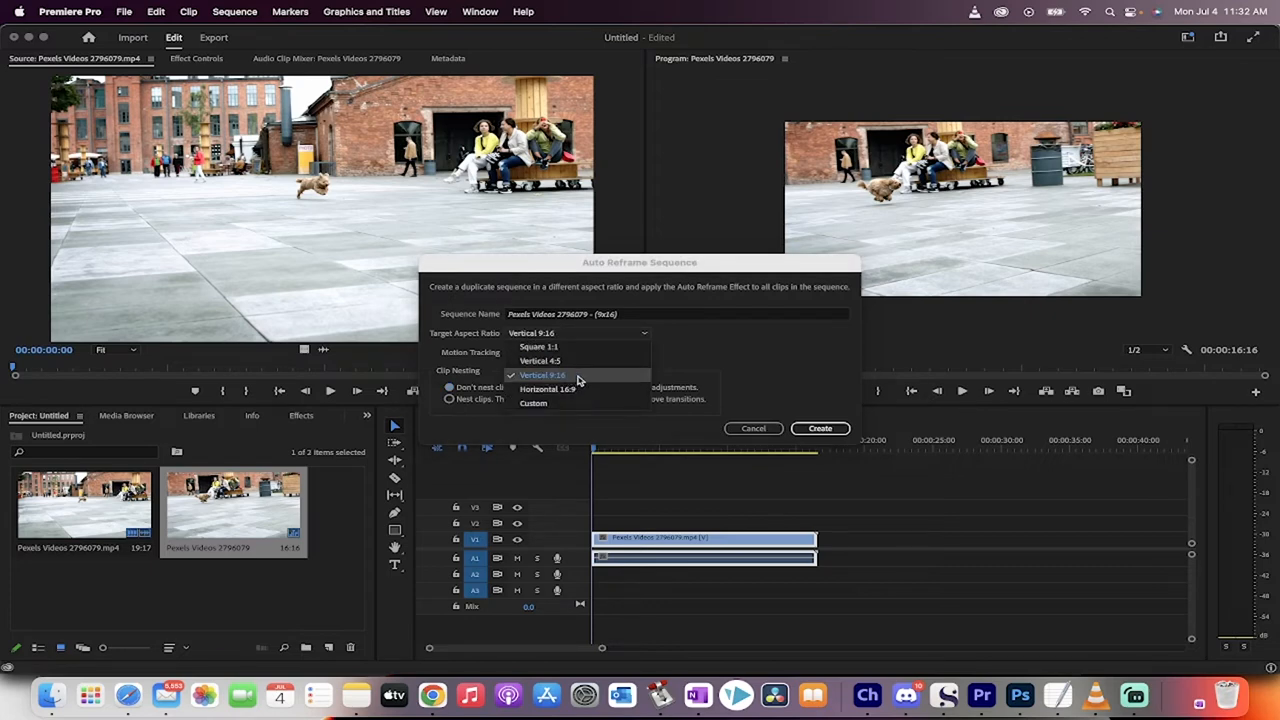
click(542, 374)
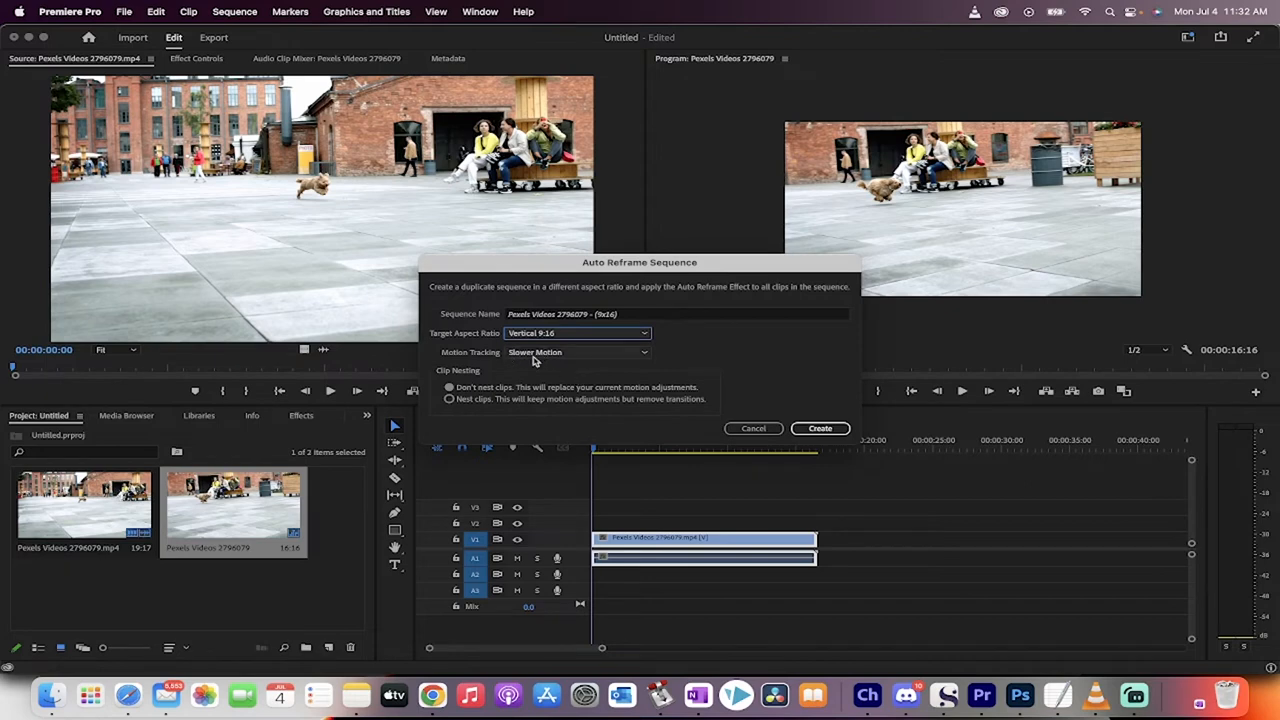
click(578, 351)
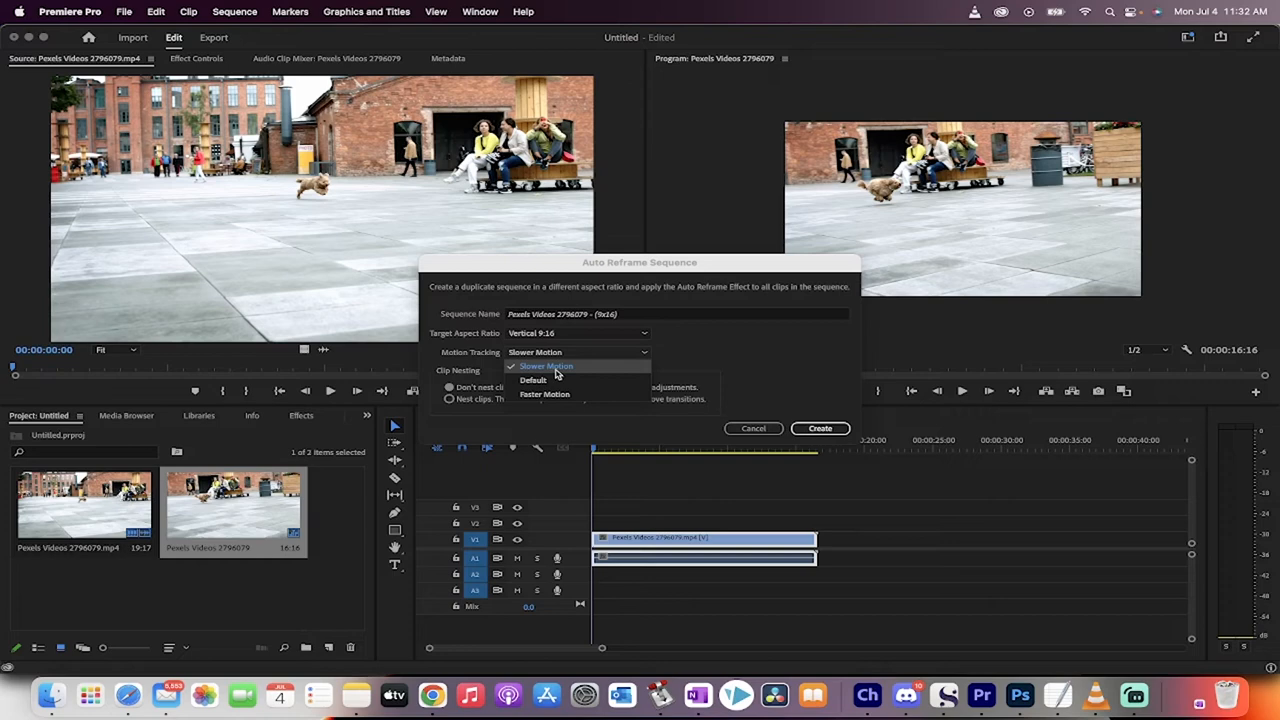
mouse_move(585, 373)
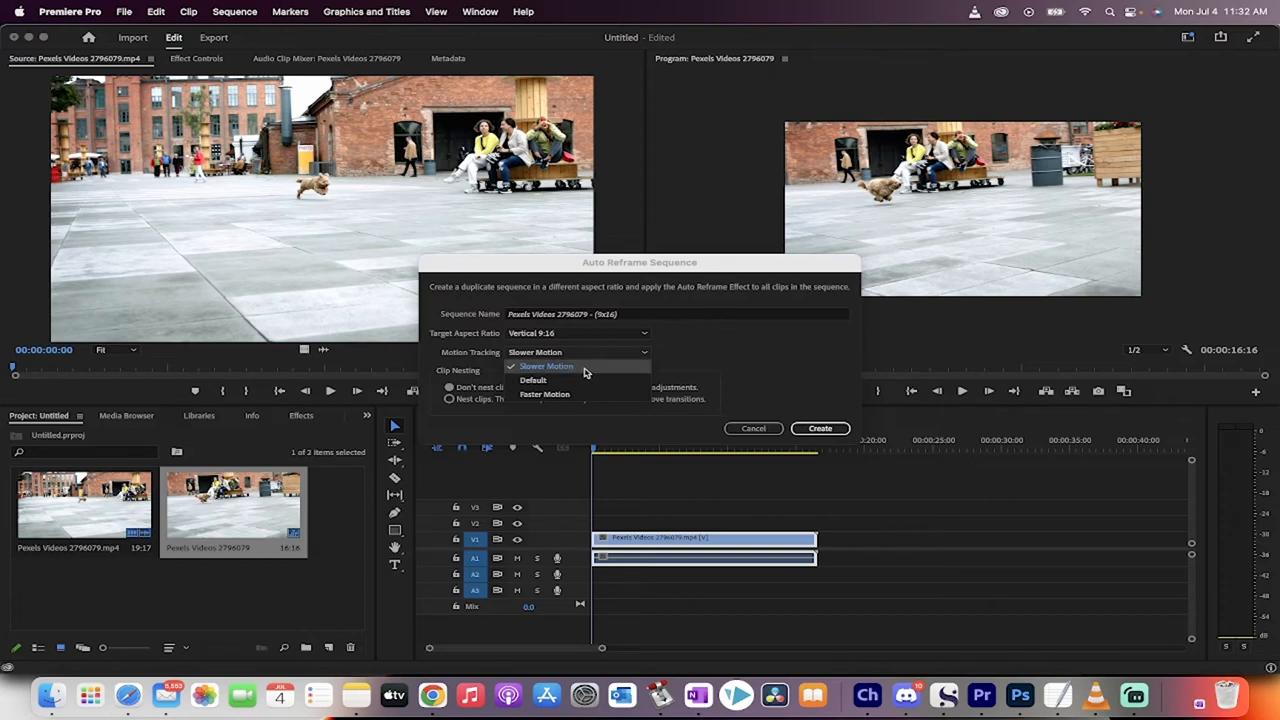
click(546, 366)
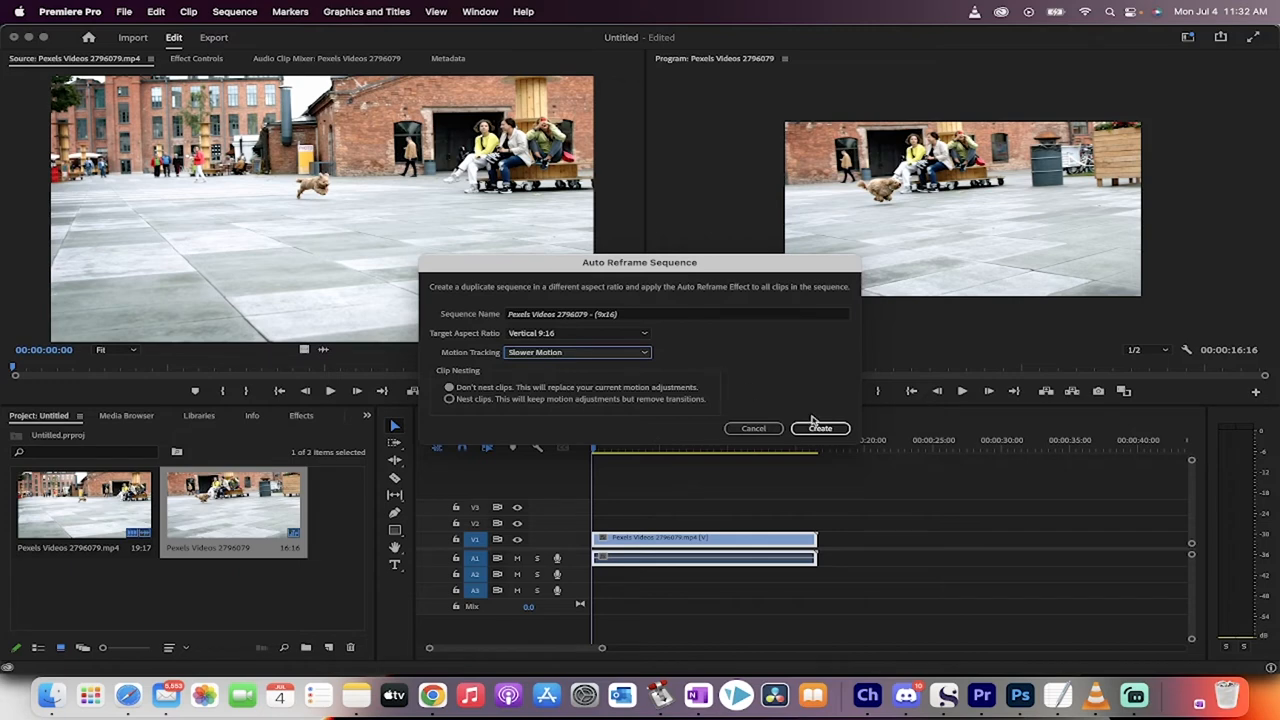
click(820, 428)
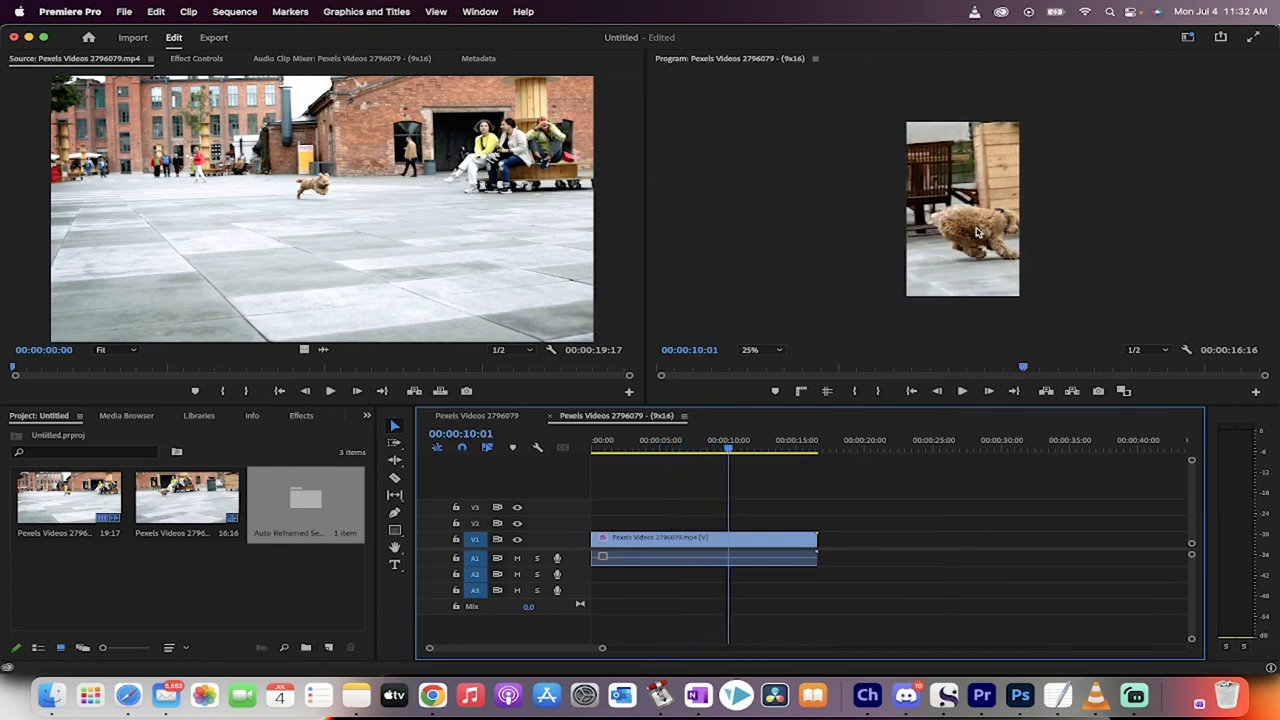
- Open File > Export > Media for the 9x16 dog sequence
click(124, 11)
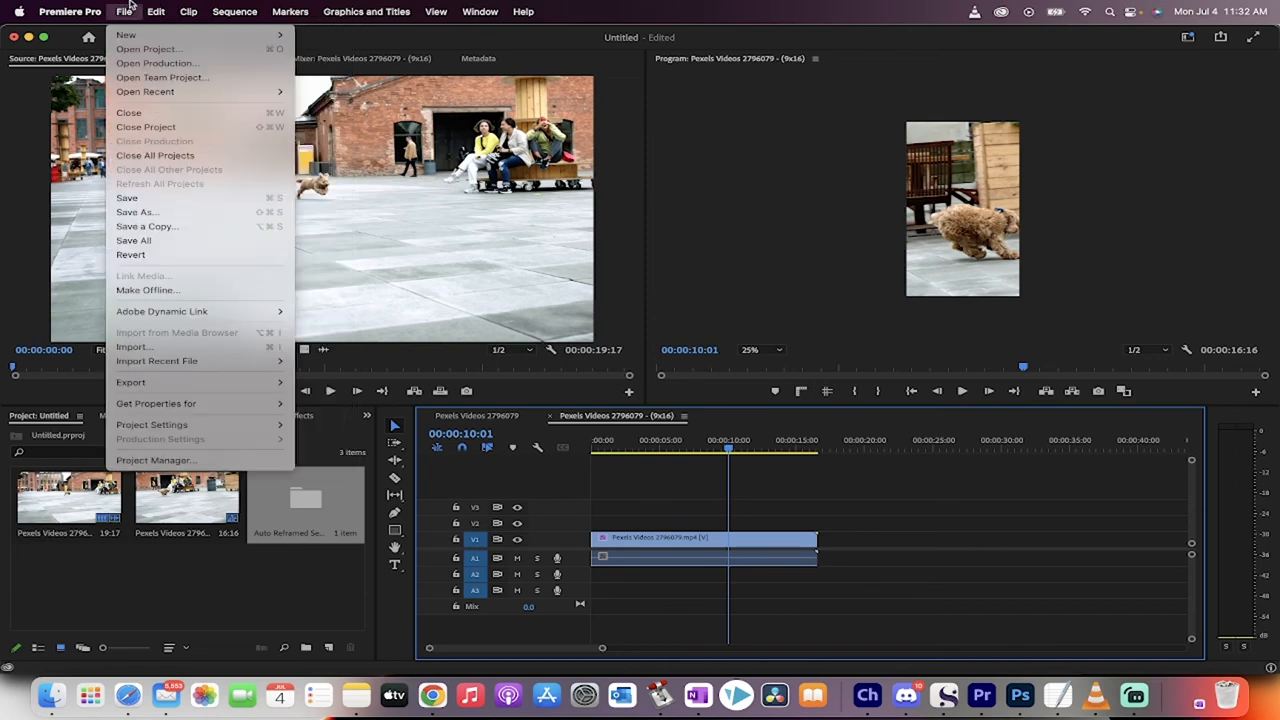
mouse_move(130, 382)
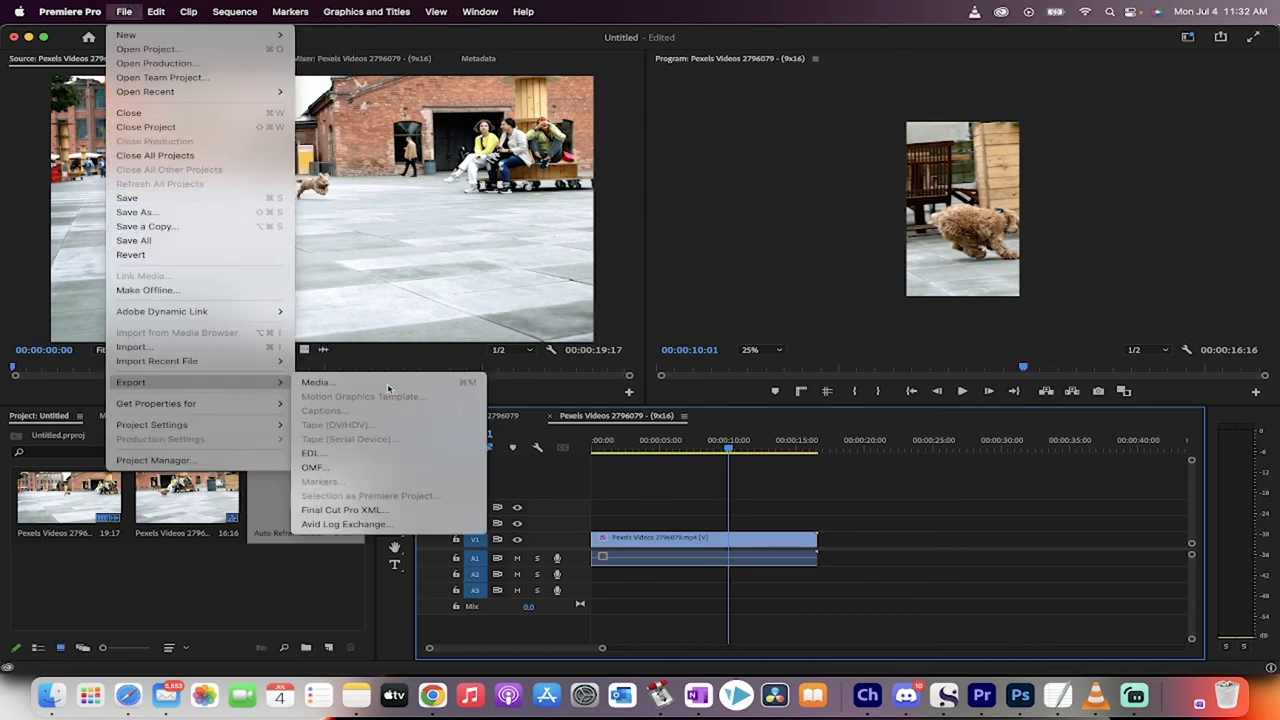
click(317, 382)
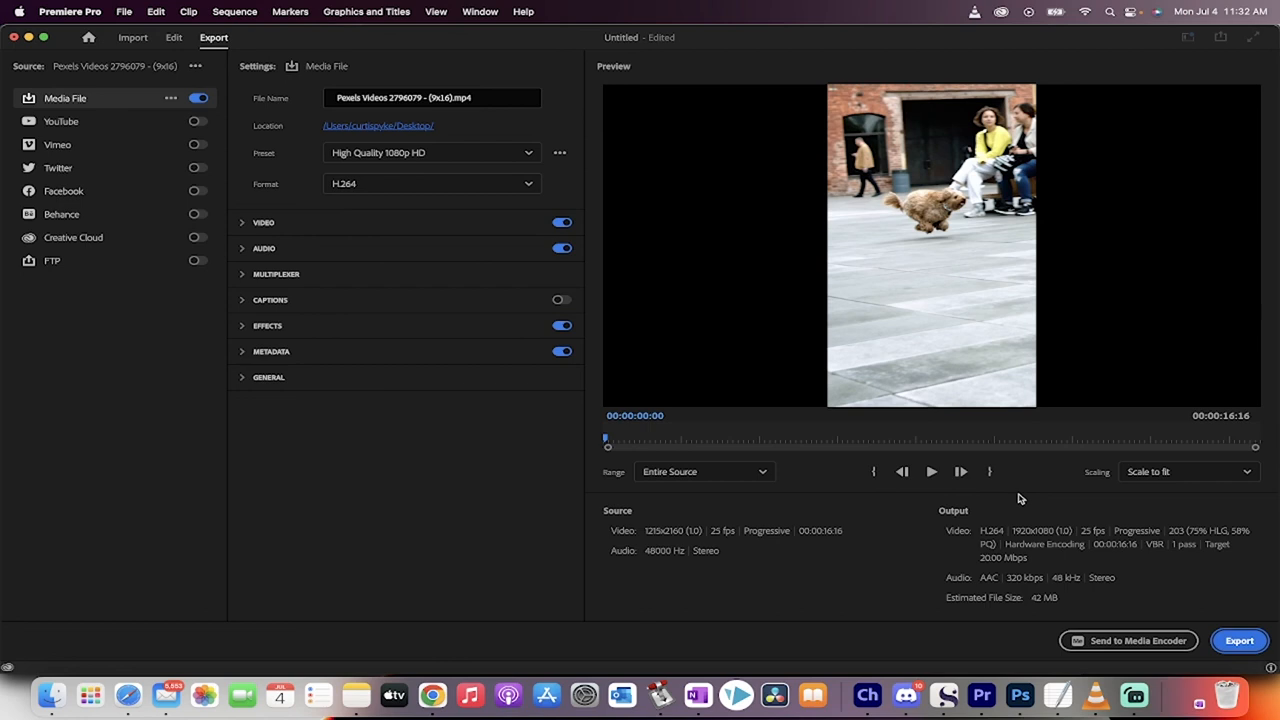
mouse_move(790, 598)
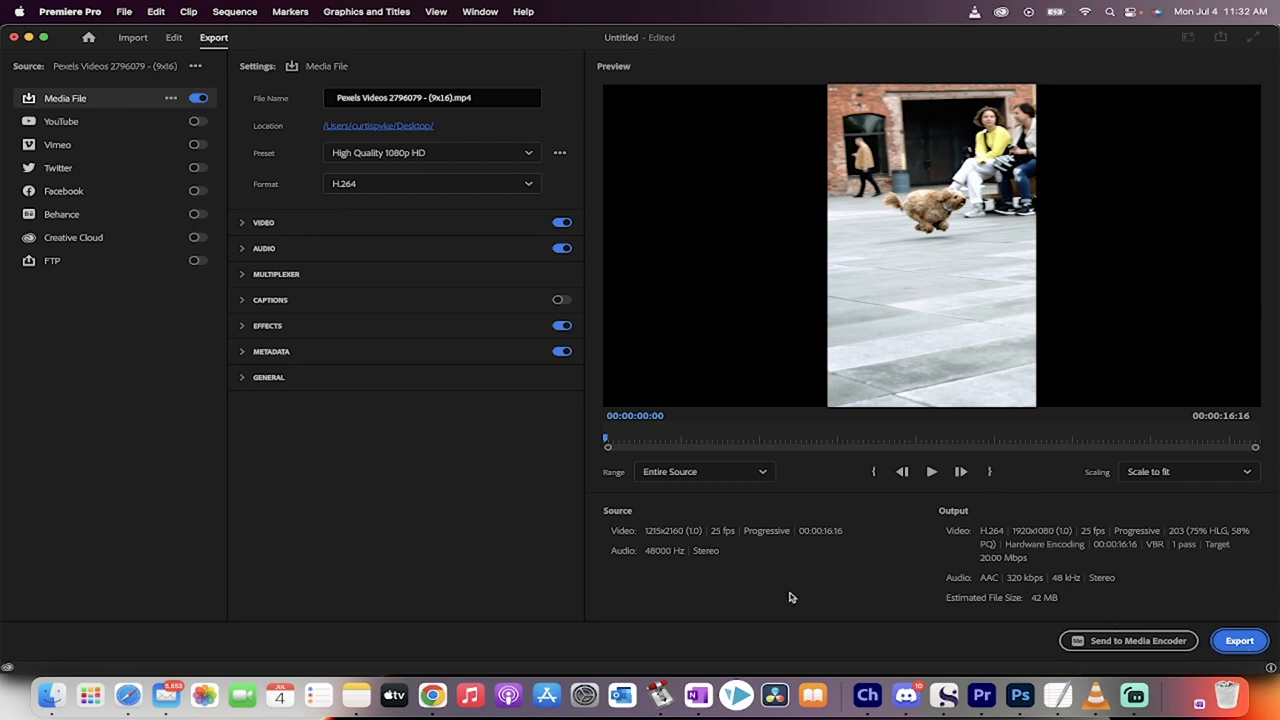